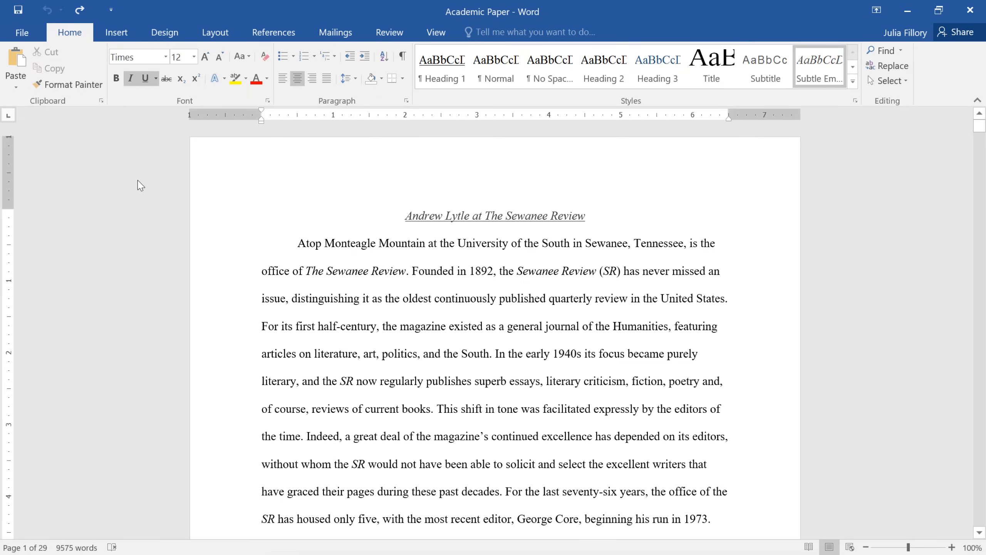
Step: With the cursor at the paper's start, browse the Top of Page number styles under Insert > Page Number
click(406, 216)
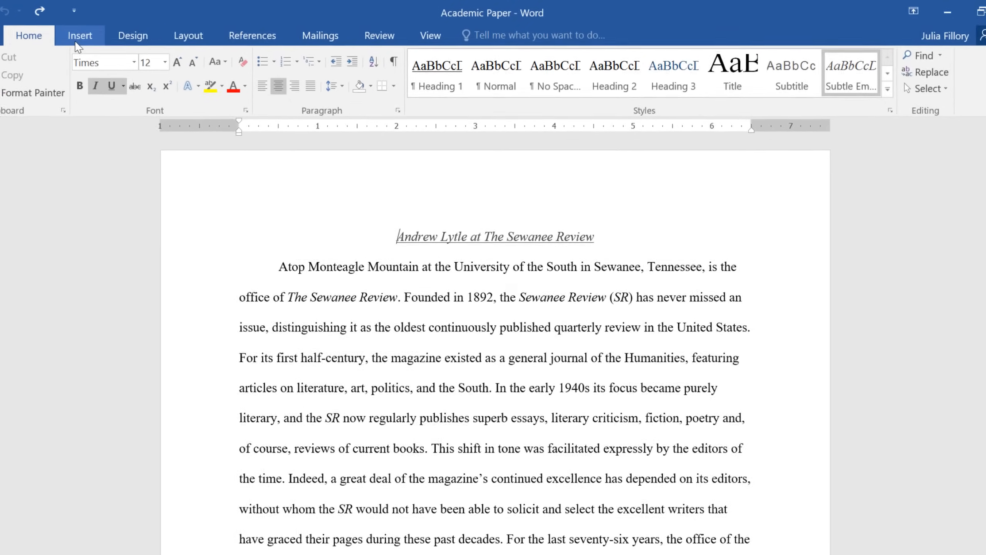
click(80, 36)
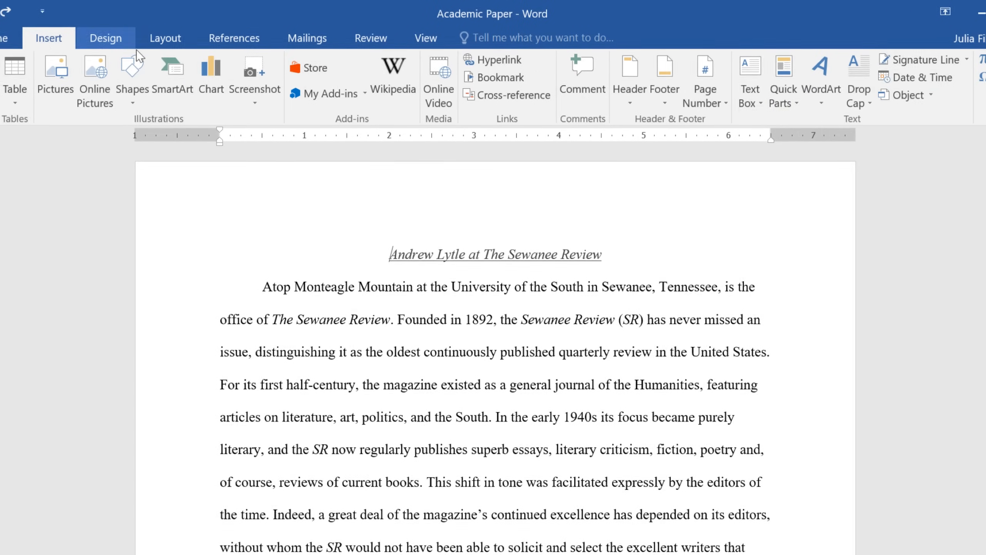
mouse_move(705, 80)
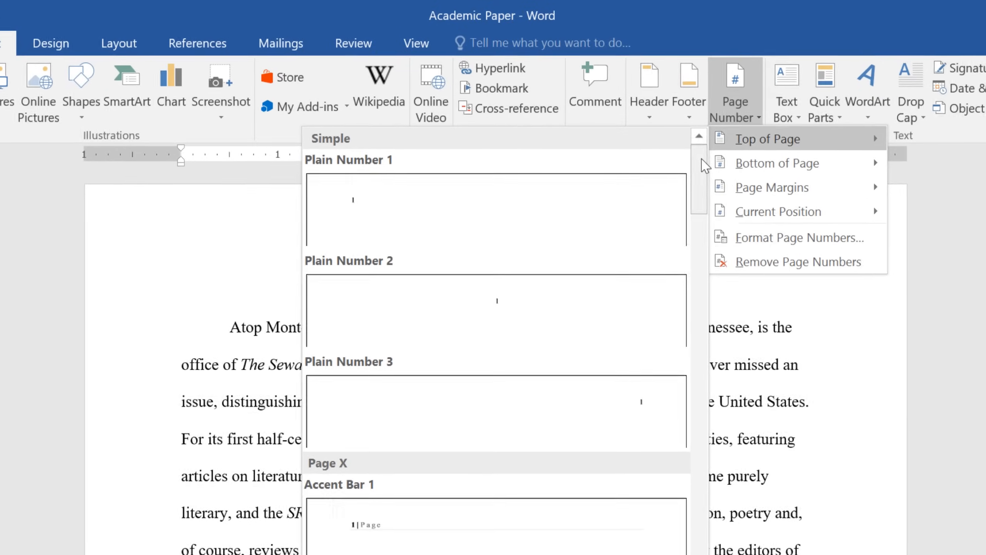
scroll(down, 3)
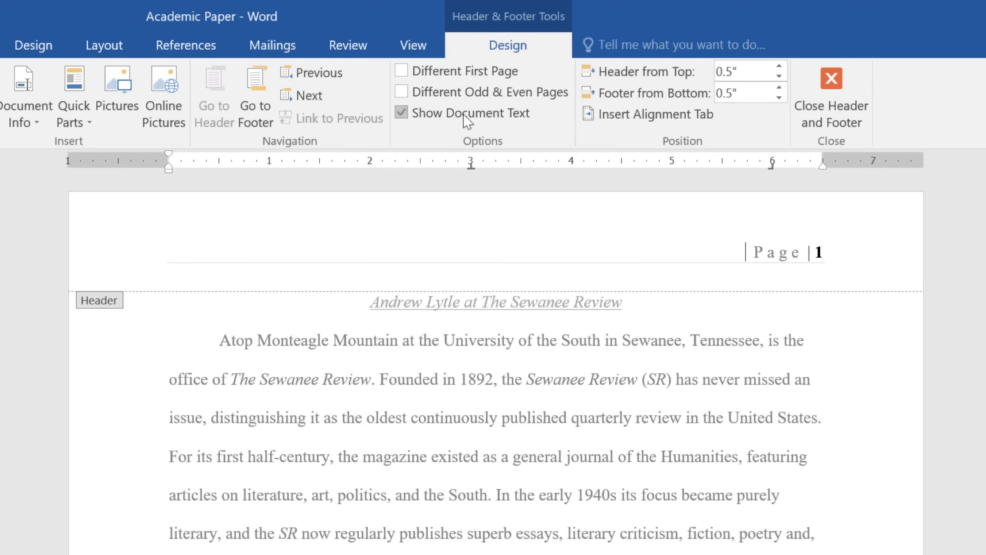
Step: Toggle Different First Page on and off so 'Page | N' numbers every page, then close the header
click(401, 70)
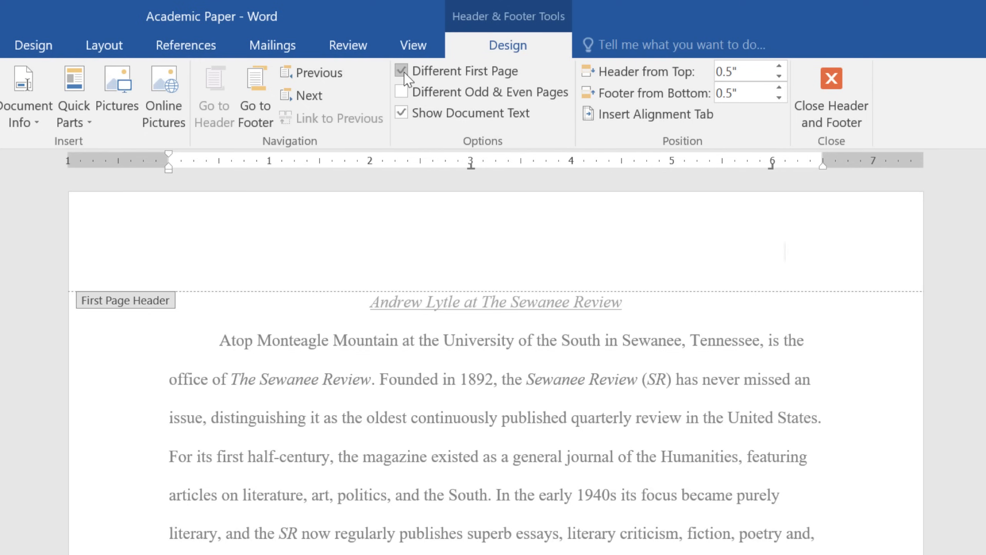
click(401, 71)
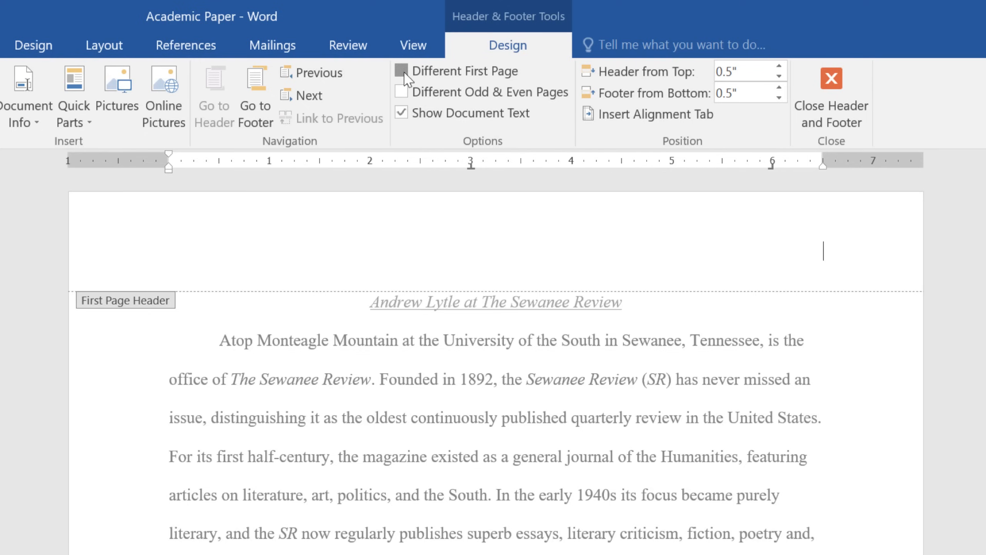
click(402, 70)
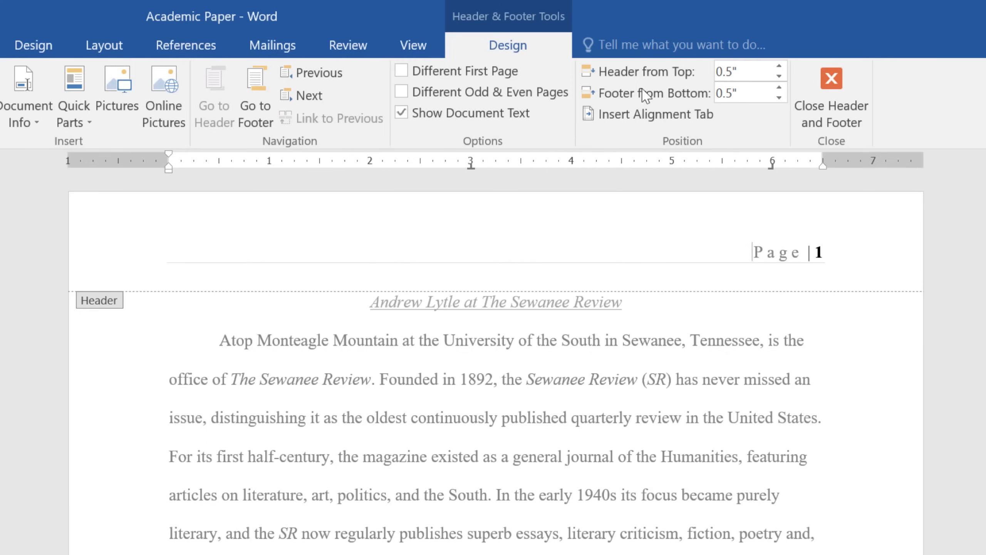
mouse_move(832, 88)
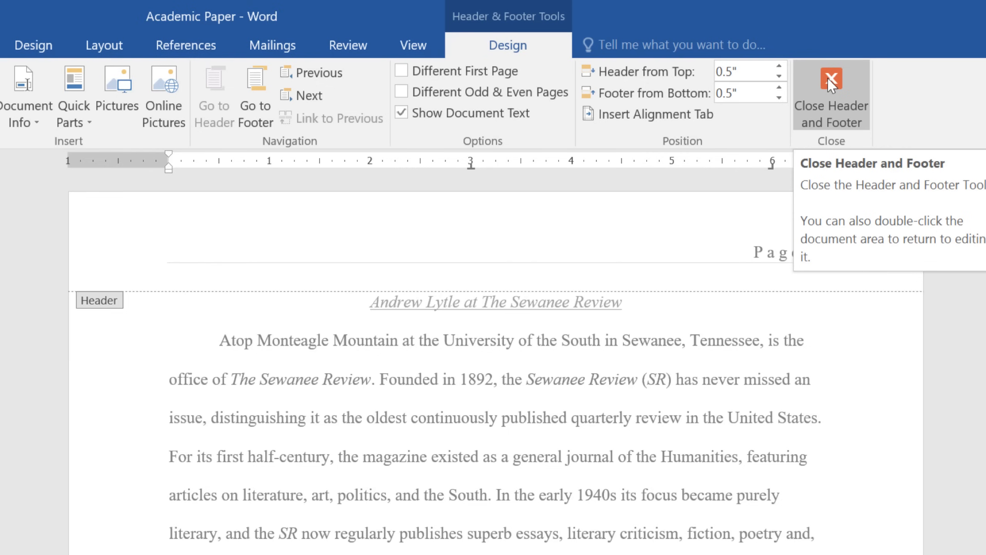
click(831, 94)
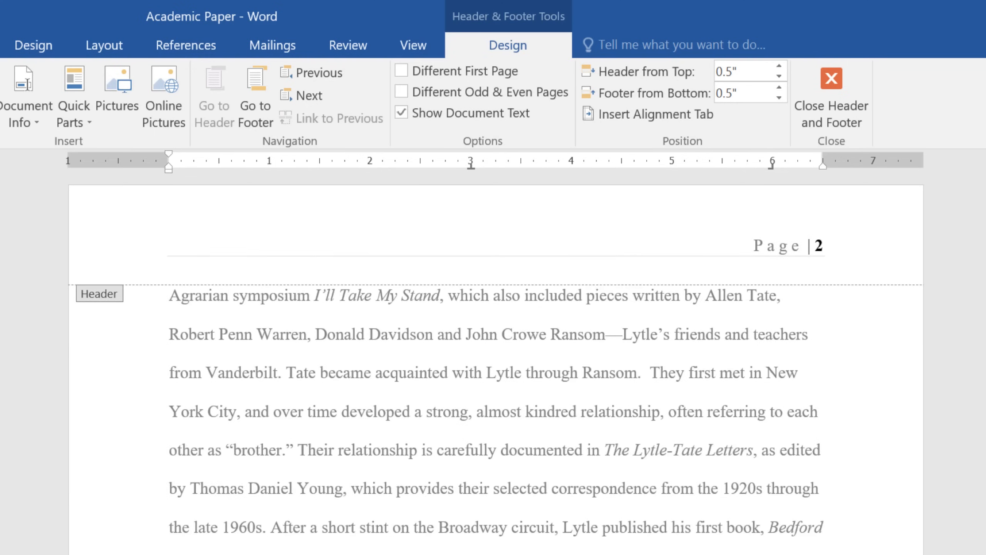
Step: Scroll to the Works Cited page, which shows 'Page | 27' in its header
scroll(down, 3)
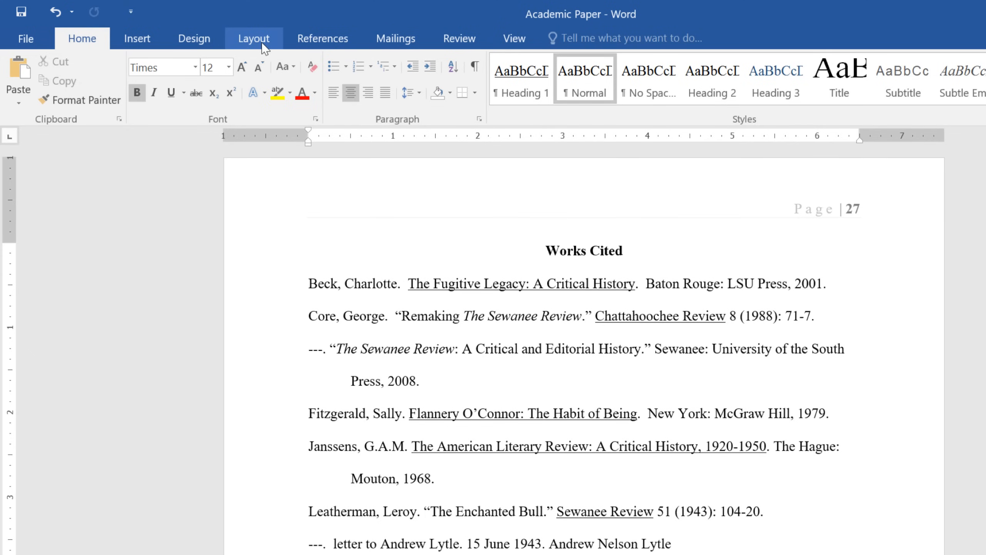
Step: From Layout > Breaks, show the section break options with the cursor before 'Works Cited'
click(253, 38)
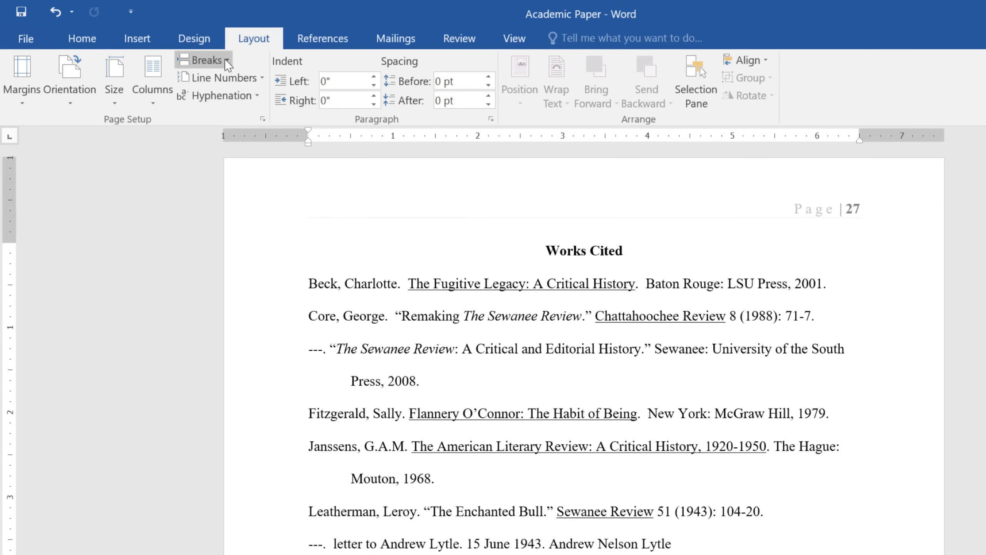
click(203, 60)
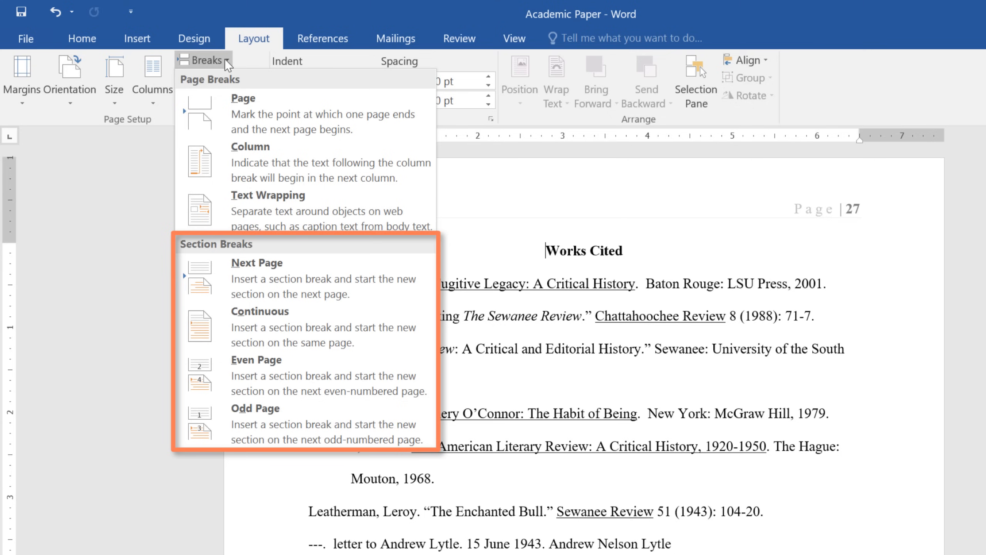
mouse_move(218, 162)
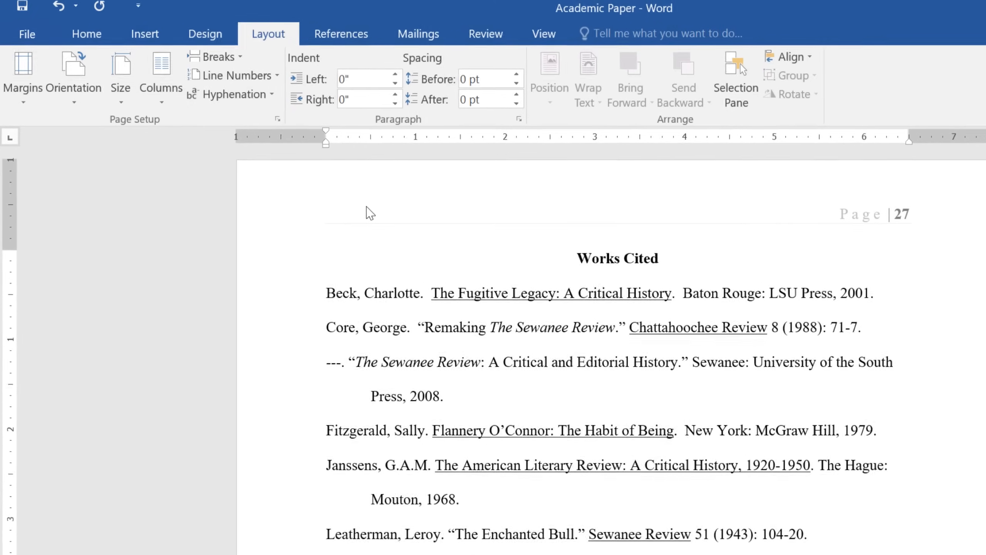
Step: In the Works Cited header, set Format Page Numbers to Start at 1 so it reads 'Page | 1'
double_click(368, 212)
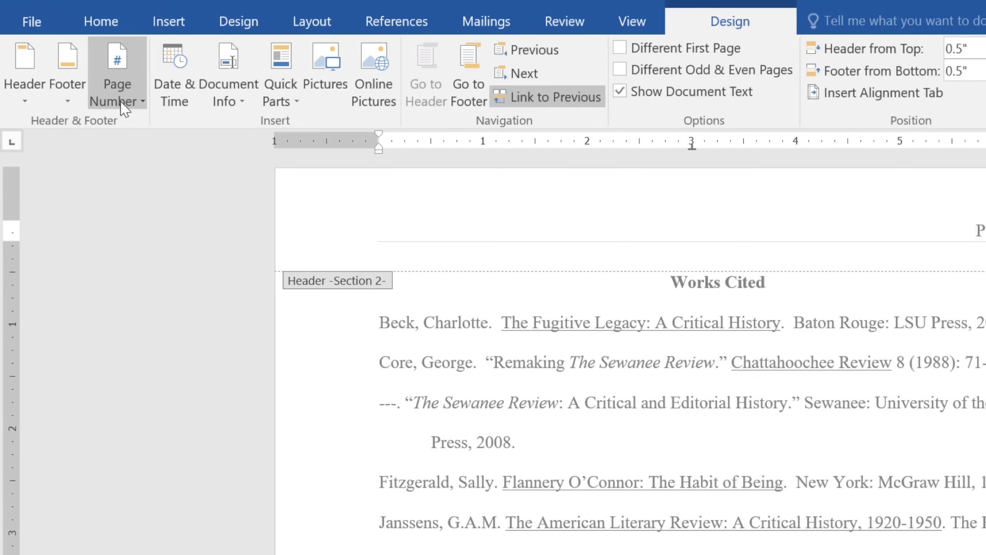
click(117, 72)
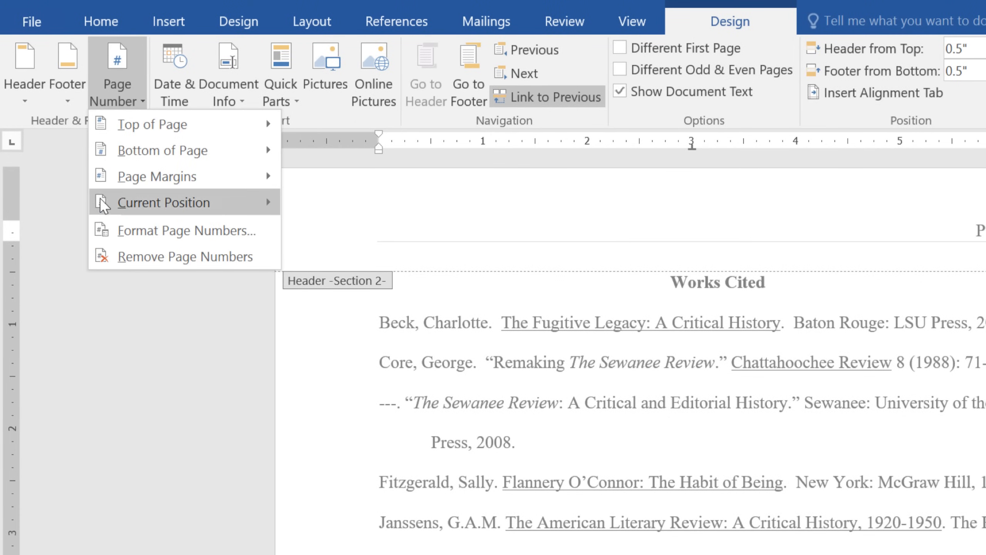
mouse_move(186, 230)
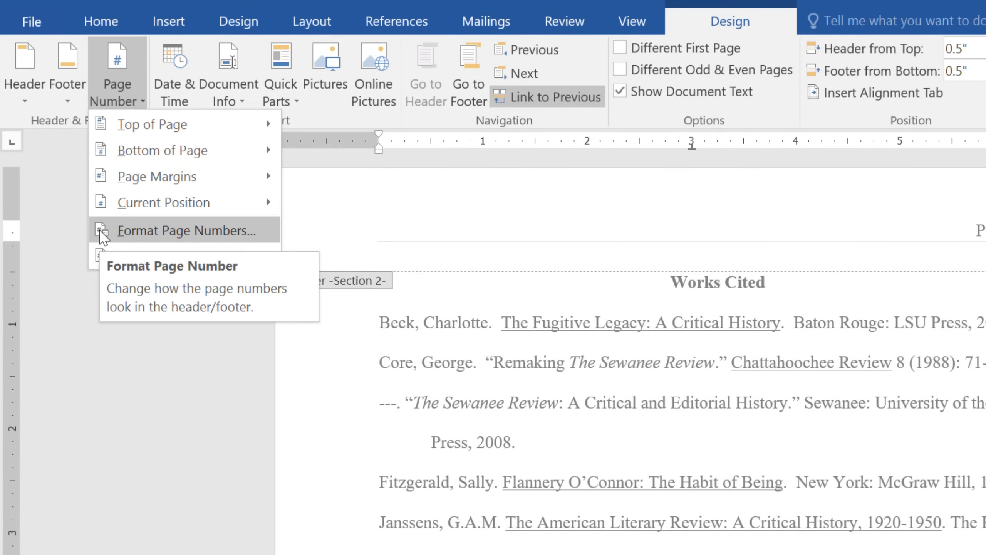
click(176, 231)
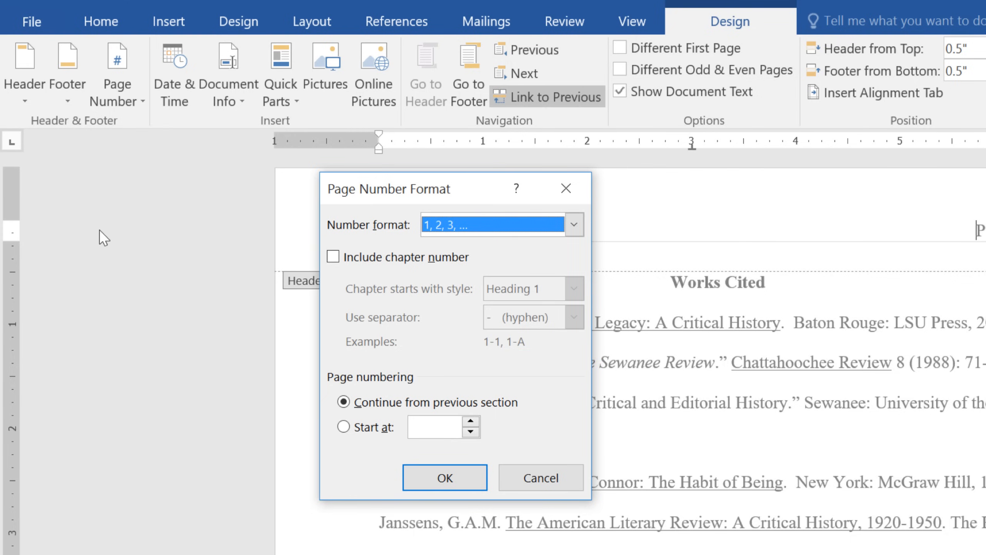
mouse_move(281, 384)
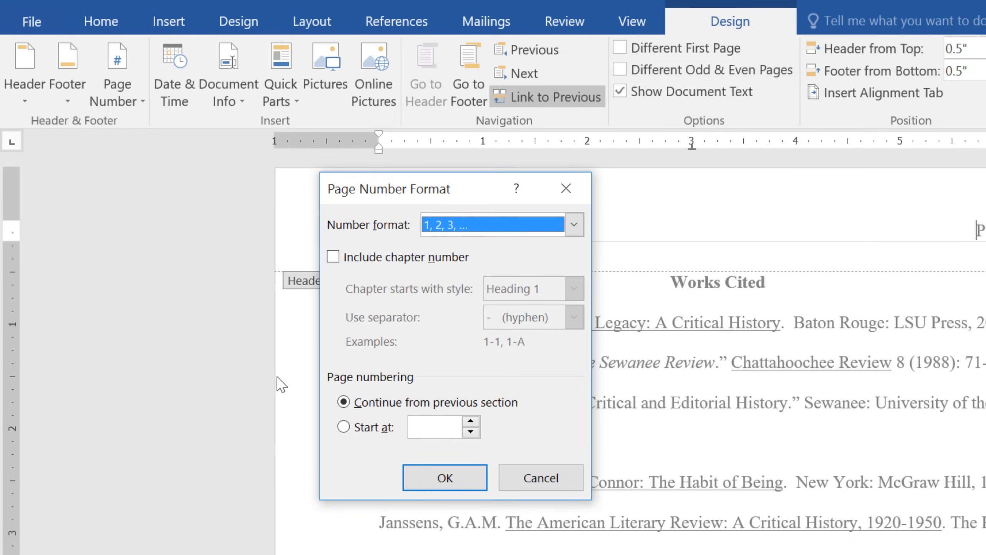
click(343, 426)
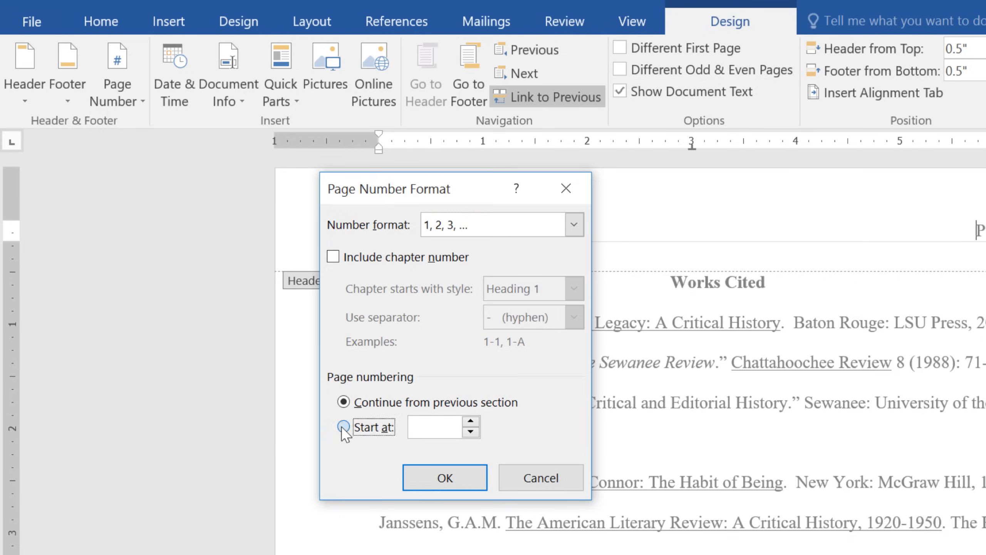
click(344, 426)
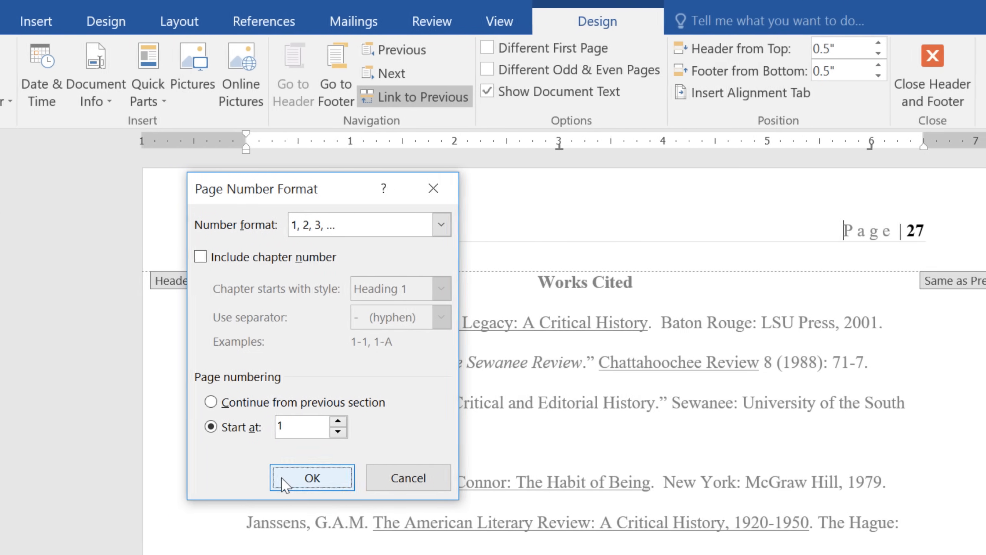
click(310, 477)
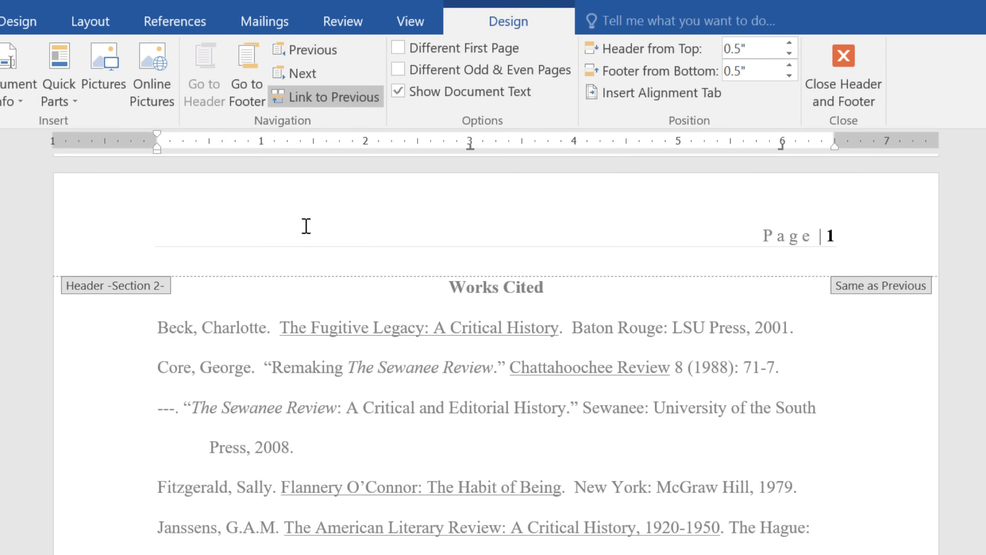
mouse_move(326, 97)
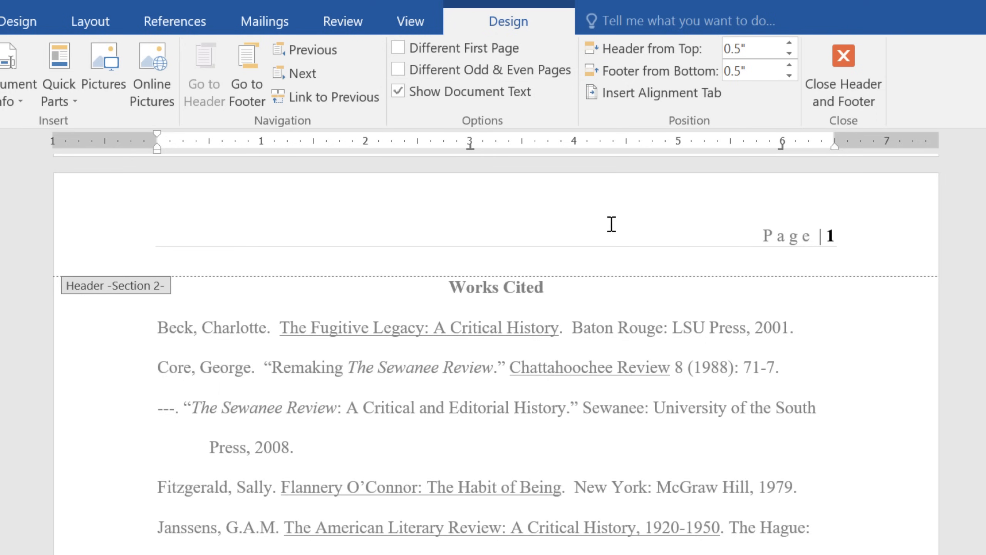
Step: Select the 'Page | 1' header text, format it italic and underlined, and close the header
drag(764, 236, 843, 236)
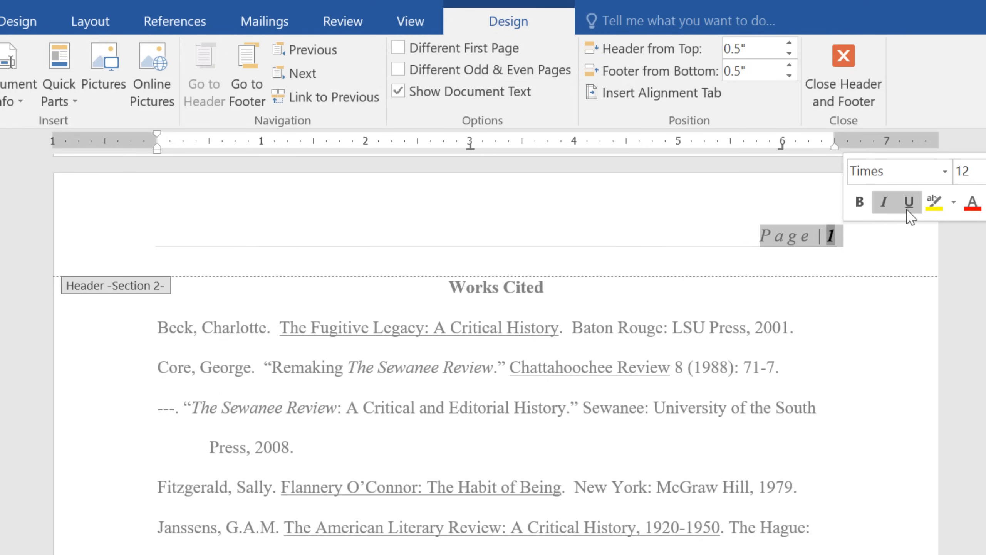
click(906, 201)
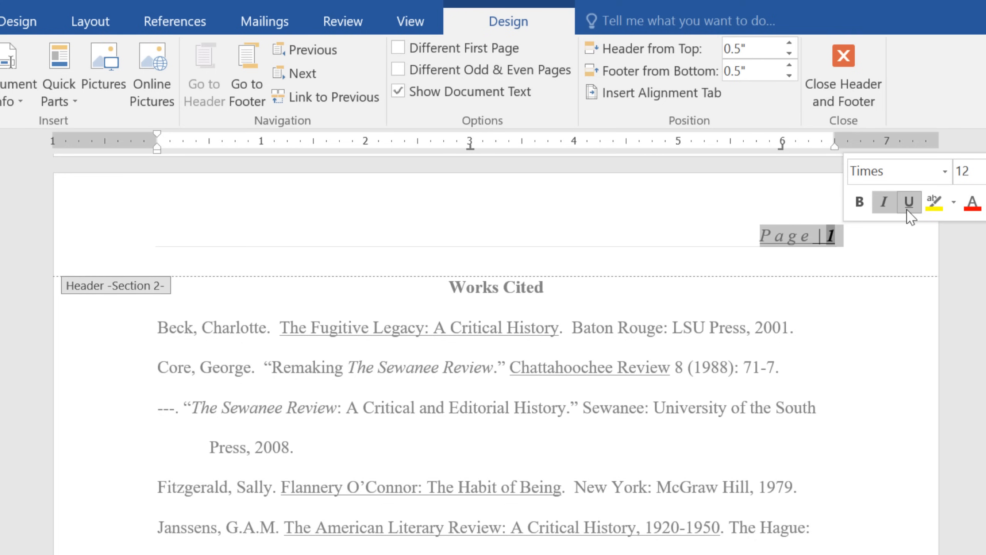
click(842, 85)
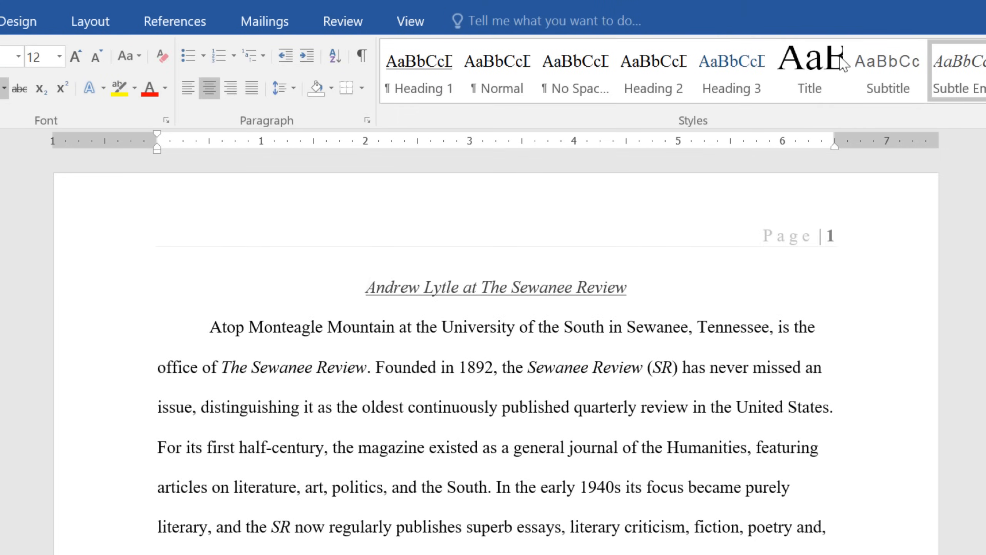